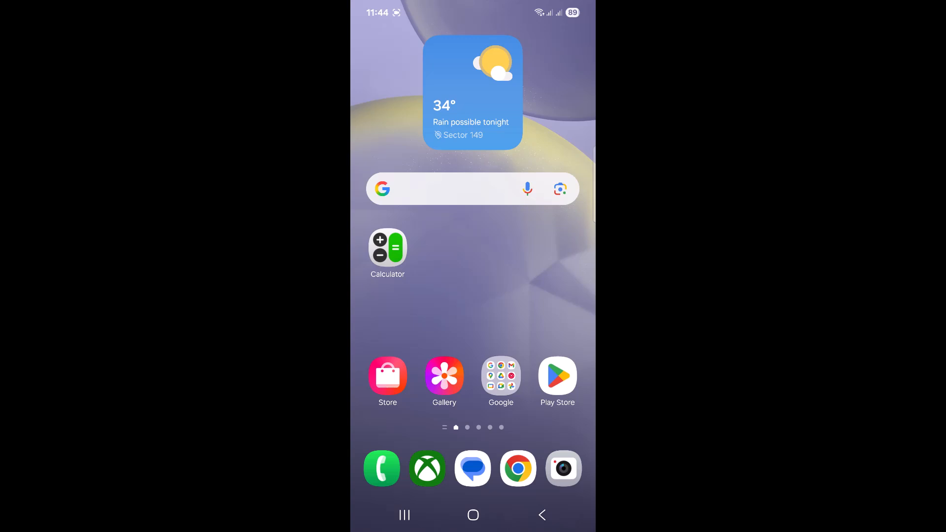
- Connect Wi-Fi to G_801-5G instead of G_801-4G from Quick Settings
{"action": "scroll", "scroll_direction": "down", "scroll_amount": 3}
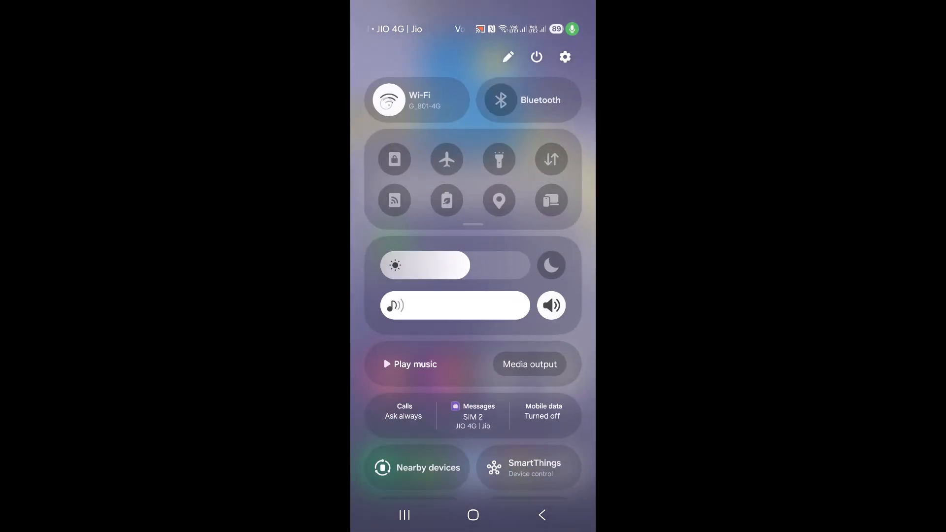
{"action": "left_click", "coordinate": [391, 99]}
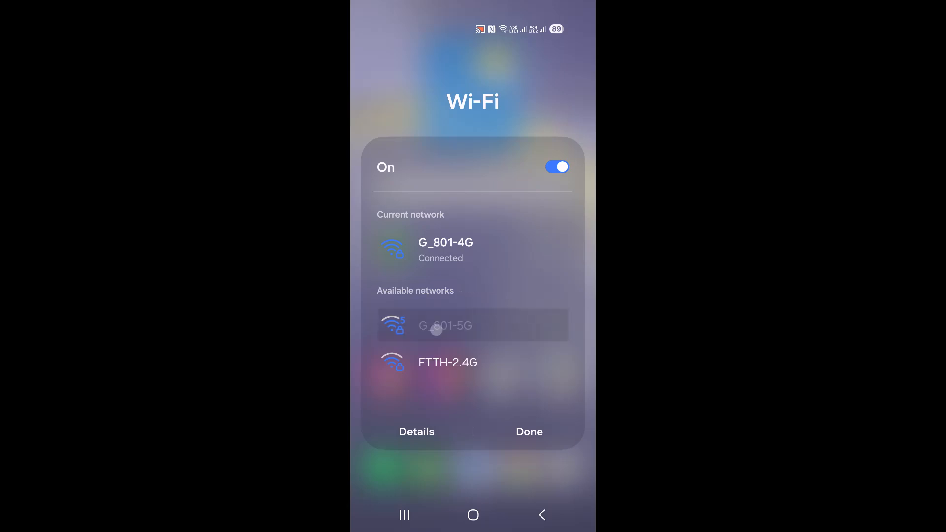
{"action": "left_click", "coordinate": [445, 325]}
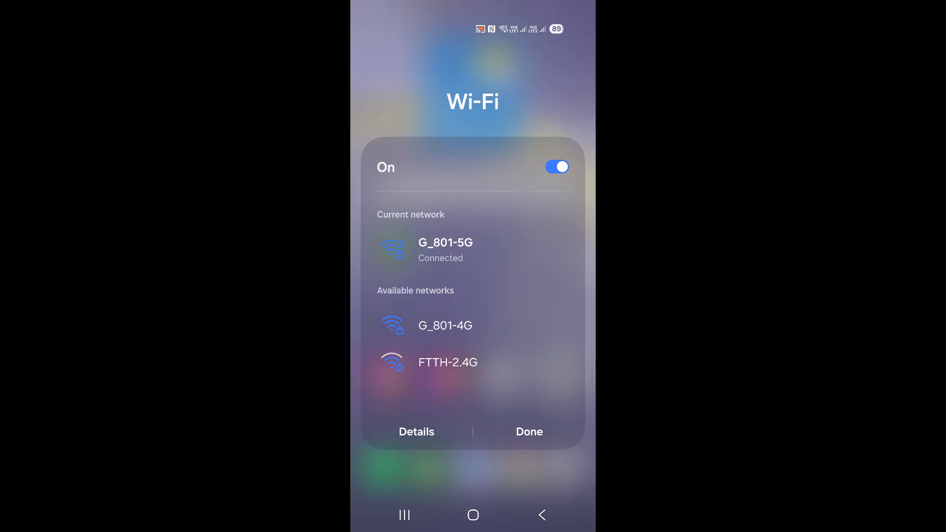
{"action": "left_click", "coordinate": [529, 431]}
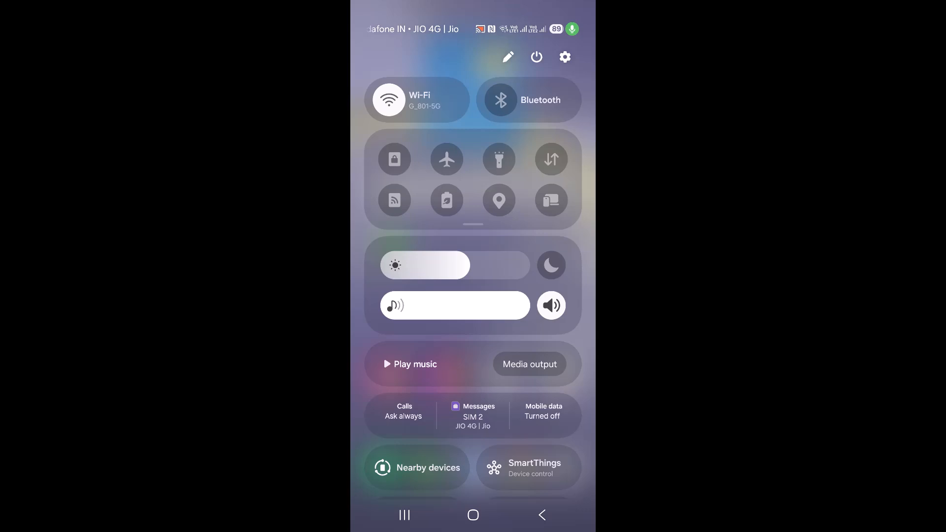
- Turn Wi-Fi off and mobile data on from Quick Settings
{"action": "left_click", "coordinate": [389, 100]}
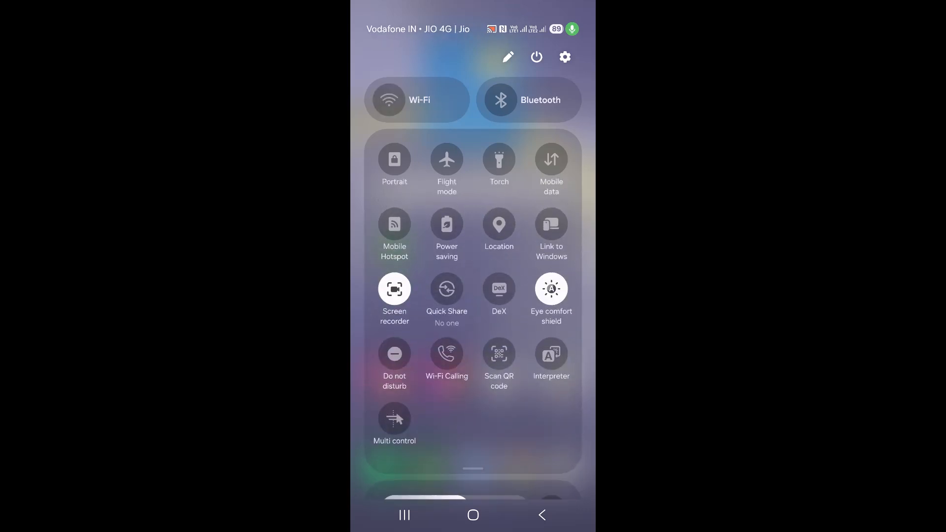
{"action": "left_click", "coordinate": [551, 159]}
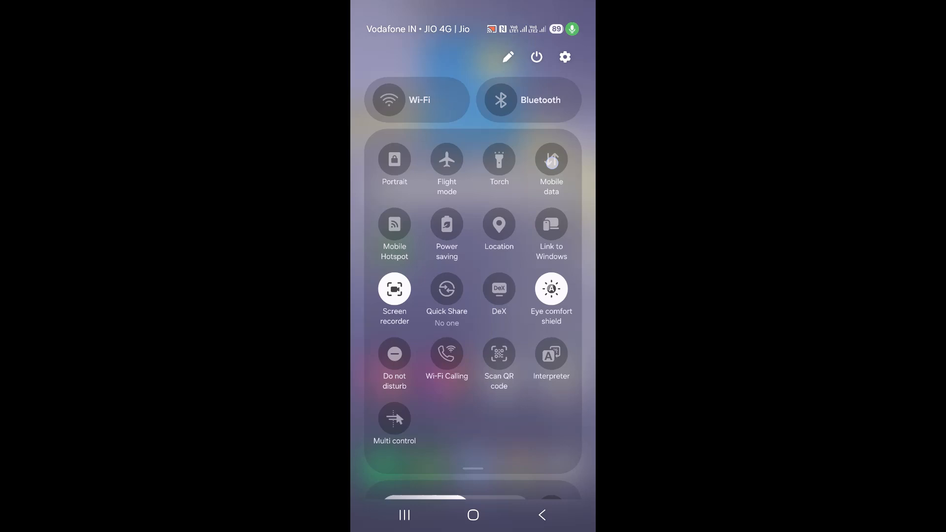
{"action": "left_click", "coordinate": [551, 159]}
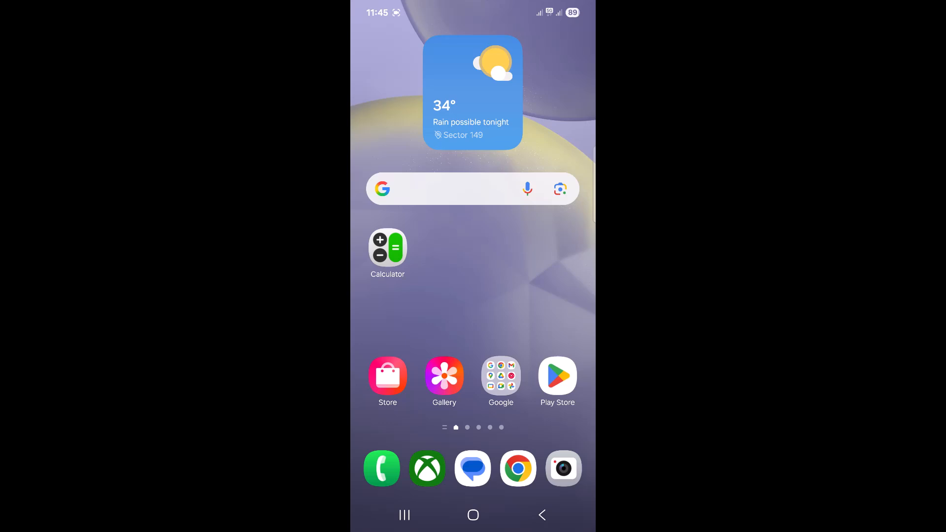
- Search Settings' installed apps for 'xbox' and open the Xbox app info page
{"action": "scroll", "scroll_direction": "down", "scroll_amount": 3}
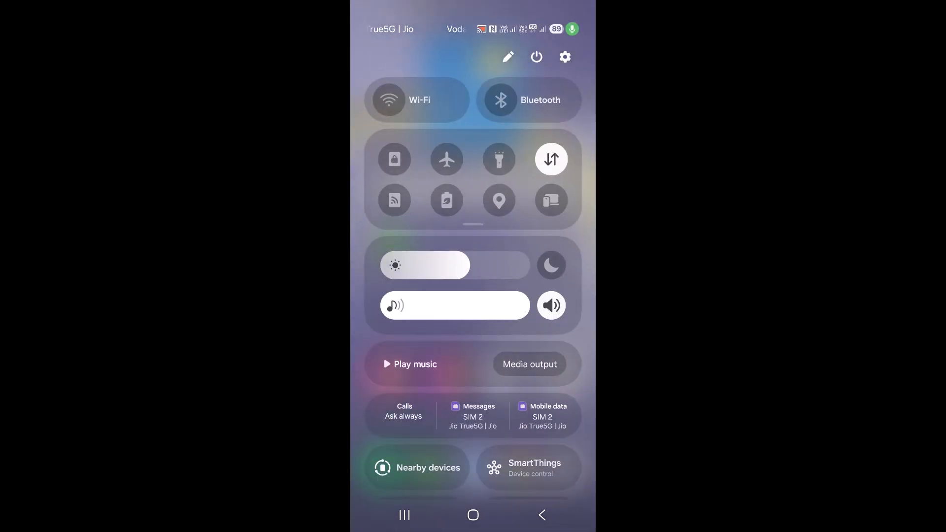
{"action": "left_click", "coordinate": [564, 58]}
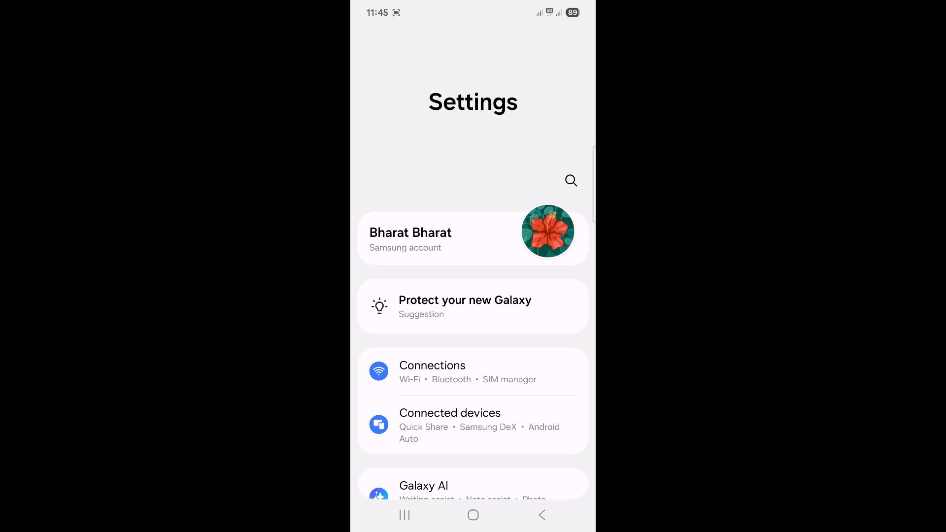
{"action": "scroll", "scroll_direction": "down", "scroll_amount": 3}
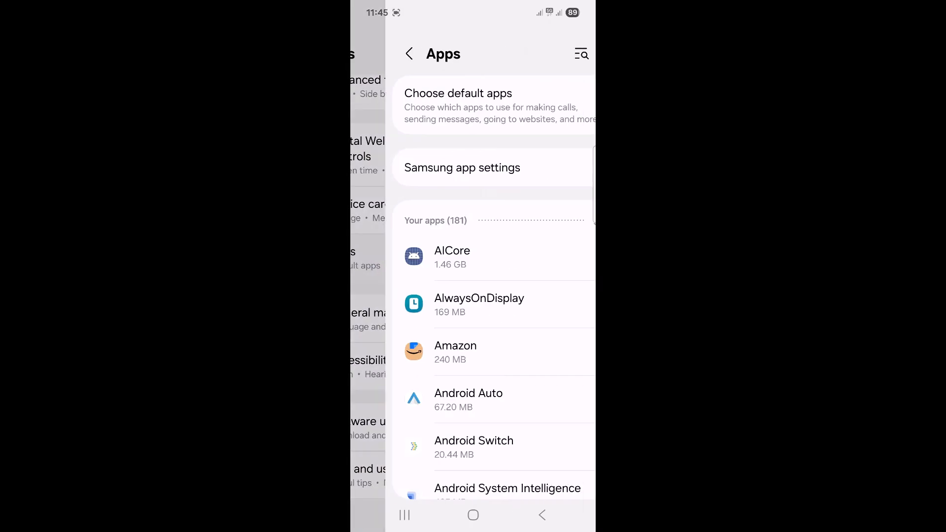
{"action": "scroll", "scroll_direction": "down", "scroll_amount": 3}
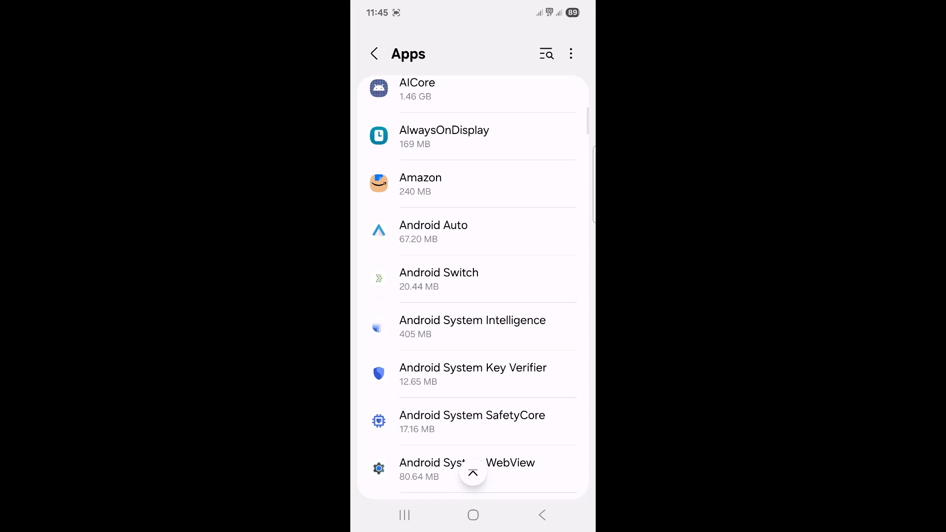
{"action": "scroll", "scroll_direction": "down", "scroll_amount": 3}
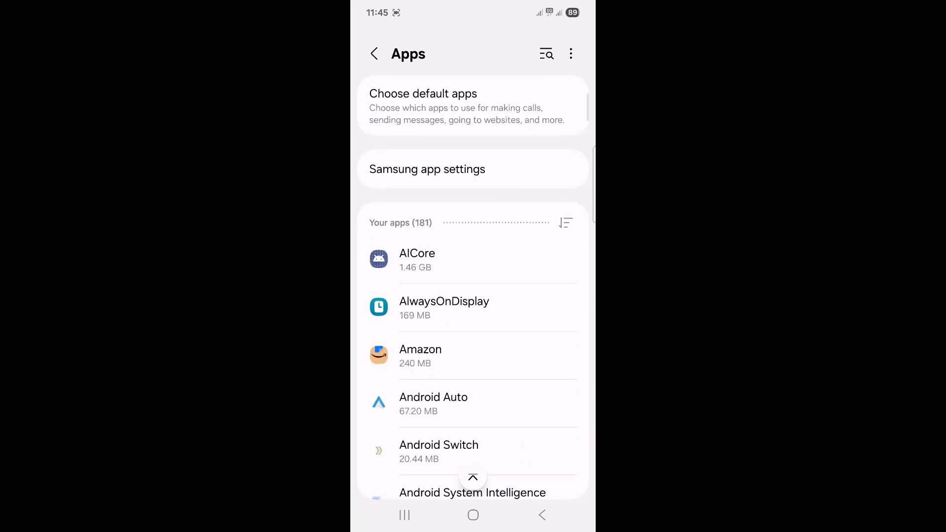
{"action": "left_click", "coordinate": [546, 54]}
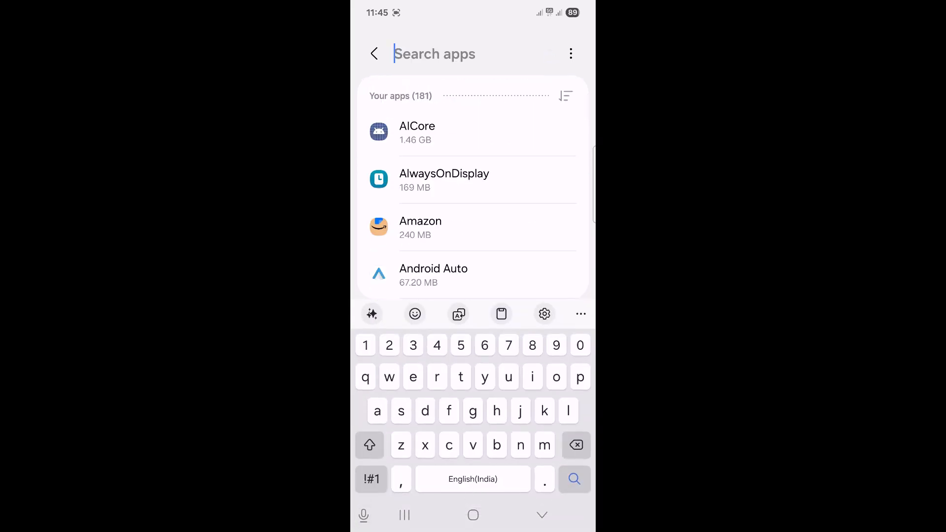
{"action": "type", "text": "xbox"}
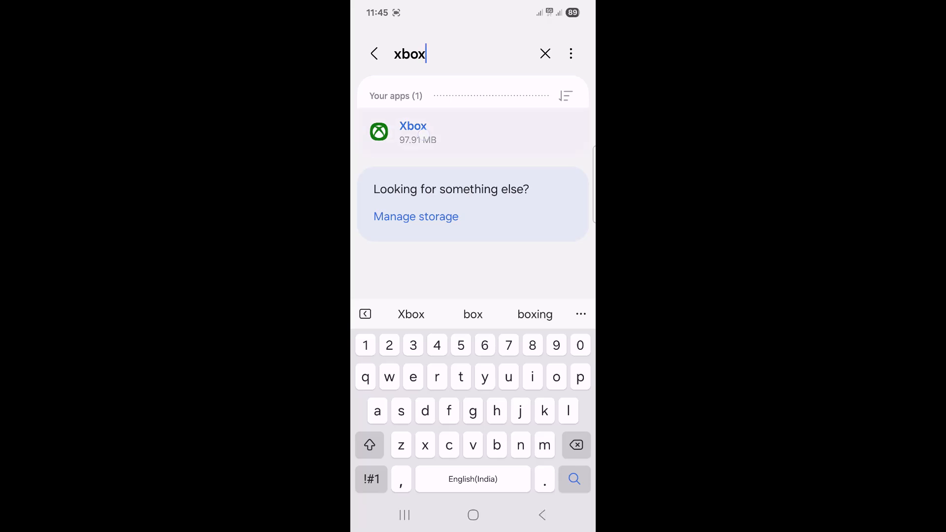
{"action": "left_click", "coordinate": [413, 133]}
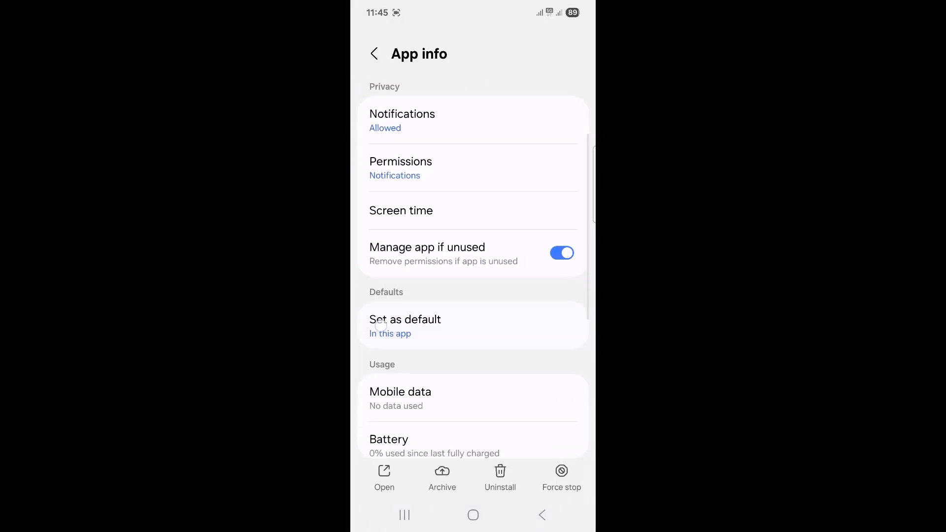
- Clear the Xbox app's cache to 0 B, leaving 97.89 MB total storage
{"action": "scroll", "scroll_direction": "down", "scroll_amount": 3}
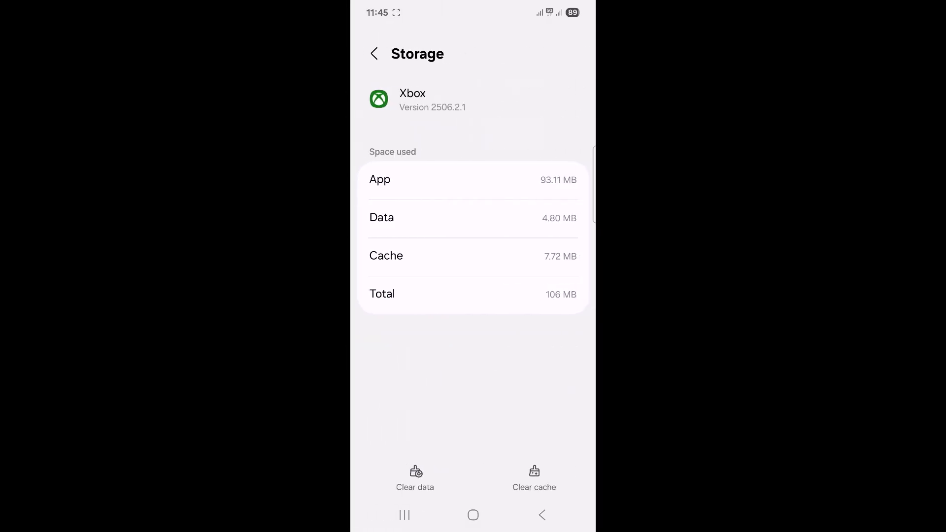
{"action": "left_click", "coordinate": [534, 477]}
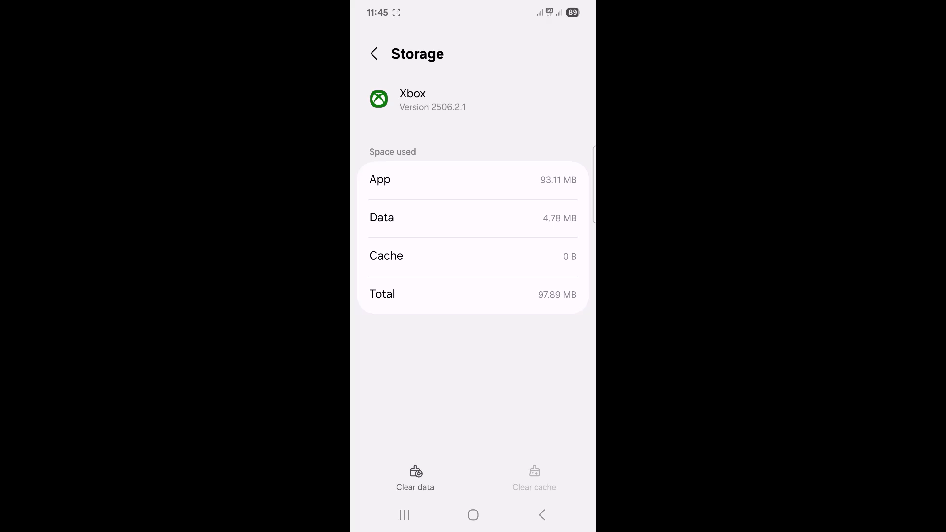
- Delete all Xbox app data, uninstall Xbox from the home screen, and launch Play Store
{"action": "left_click", "coordinate": [415, 474]}
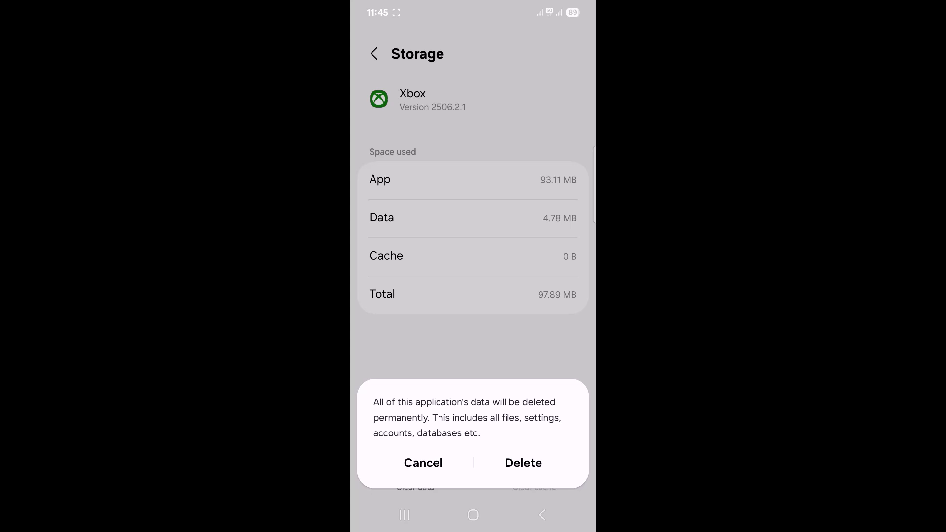
{"action": "left_click", "coordinate": [523, 463]}
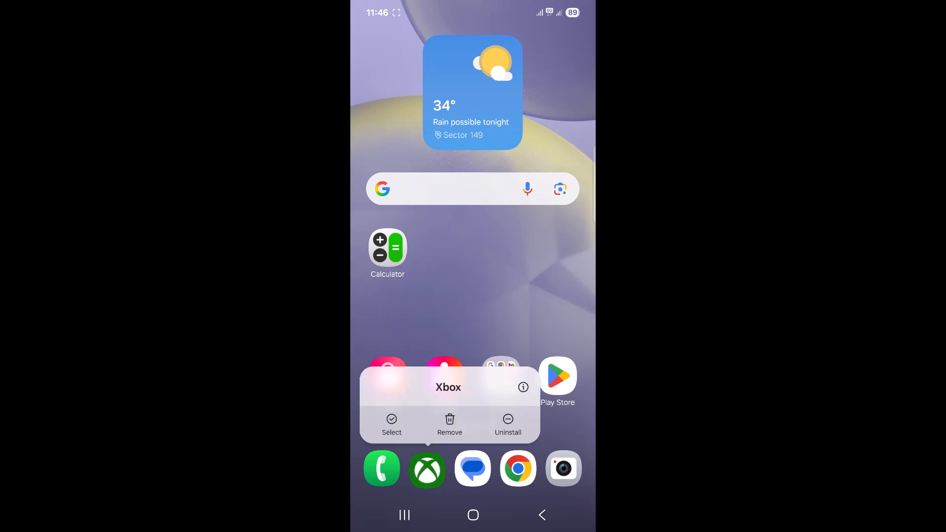
{"action": "left_click", "coordinate": [509, 425]}
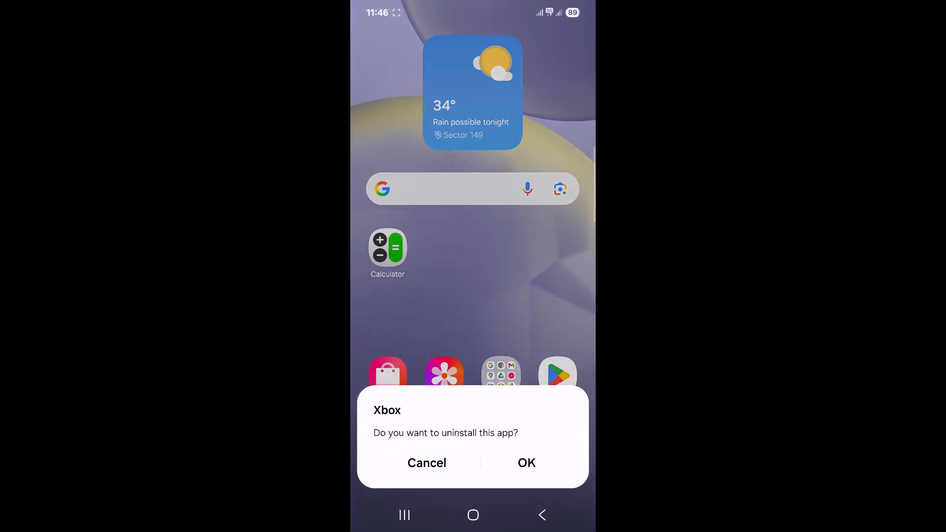
{"action": "left_click", "coordinate": [527, 463]}
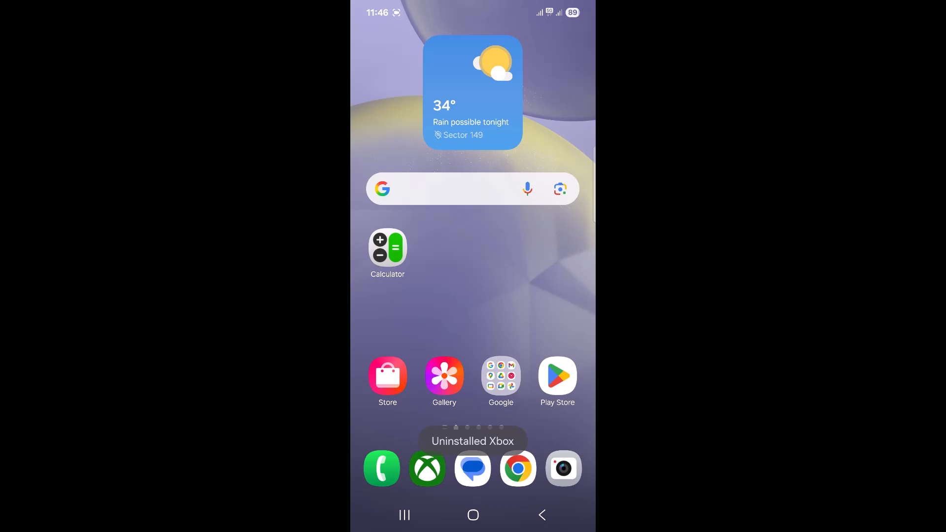
{"action": "left_click", "coordinate": [557, 378]}
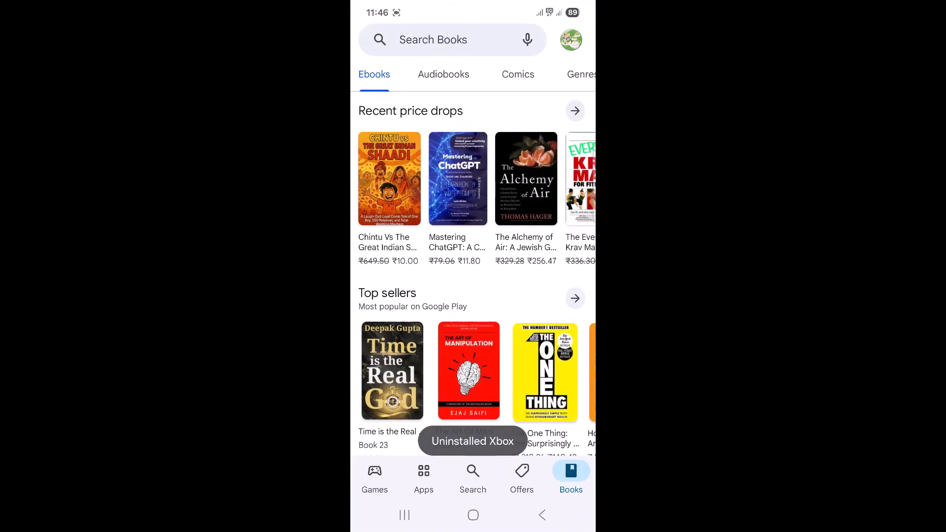
- Search Play Store for 'xbox' and install Xbox by Microsoft Corporation
{"action": "left_click", "coordinate": [447, 40]}
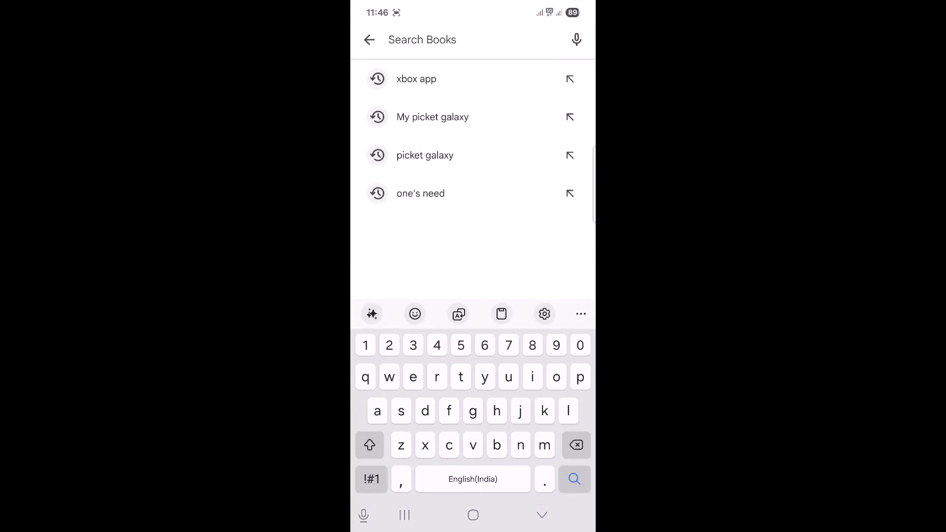
{"action": "type", "text": "xbox"}
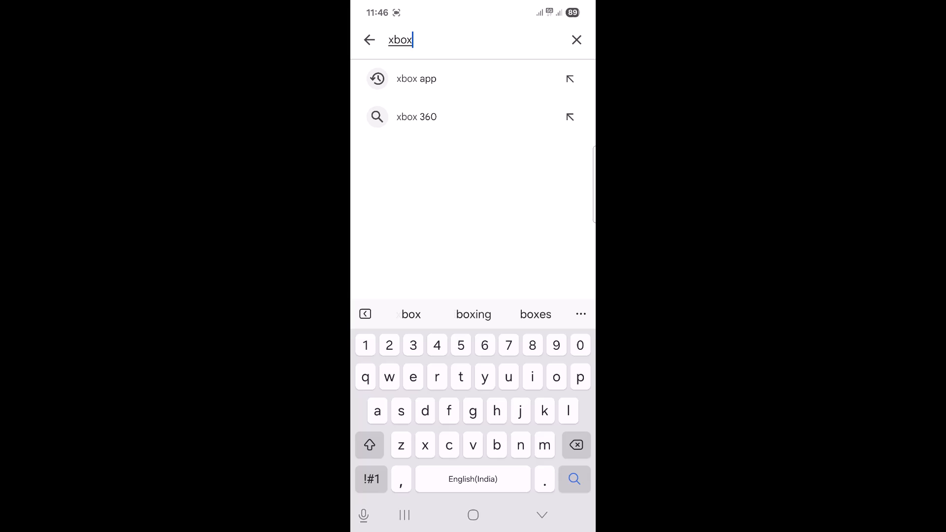
{"action": "left_click", "coordinate": [417, 79]}
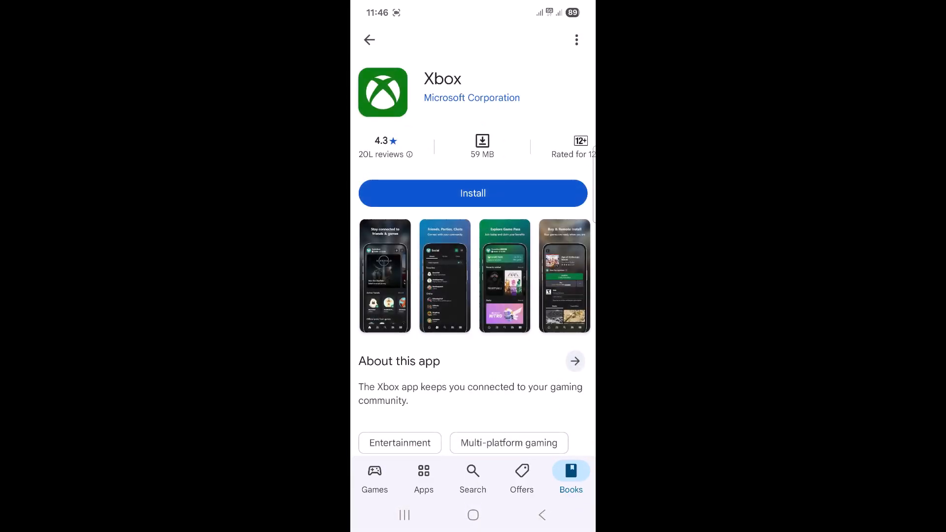
{"action": "left_click", "coordinate": [472, 193]}
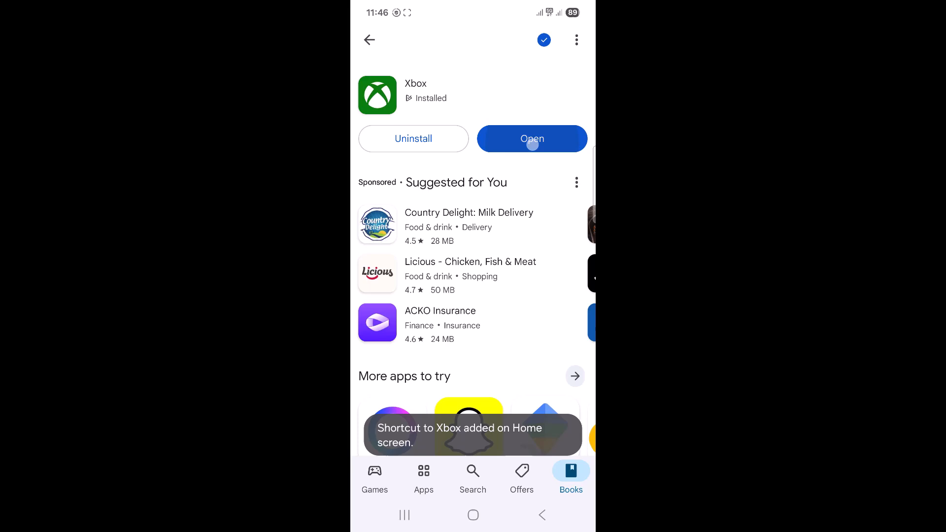
- Launch the reinstalled Xbox app from its Play Store listing
{"action": "left_click", "coordinate": [532, 138]}
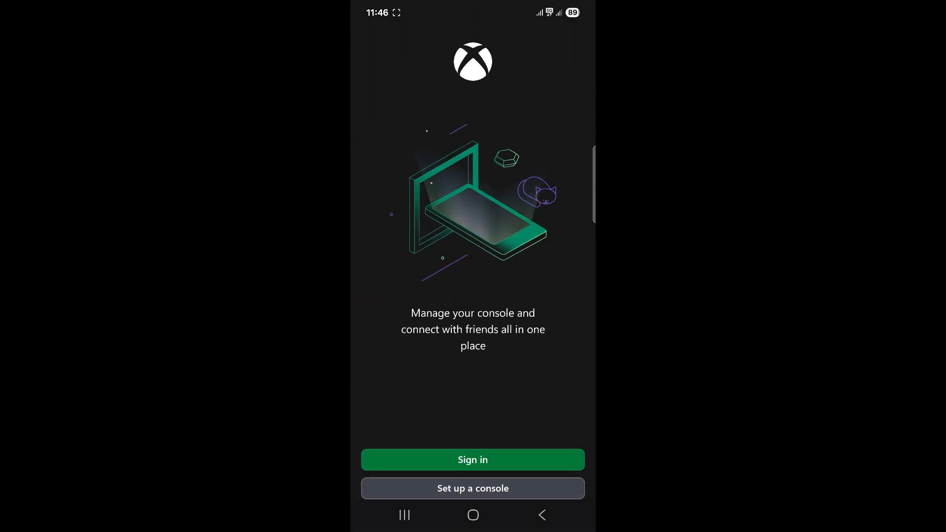